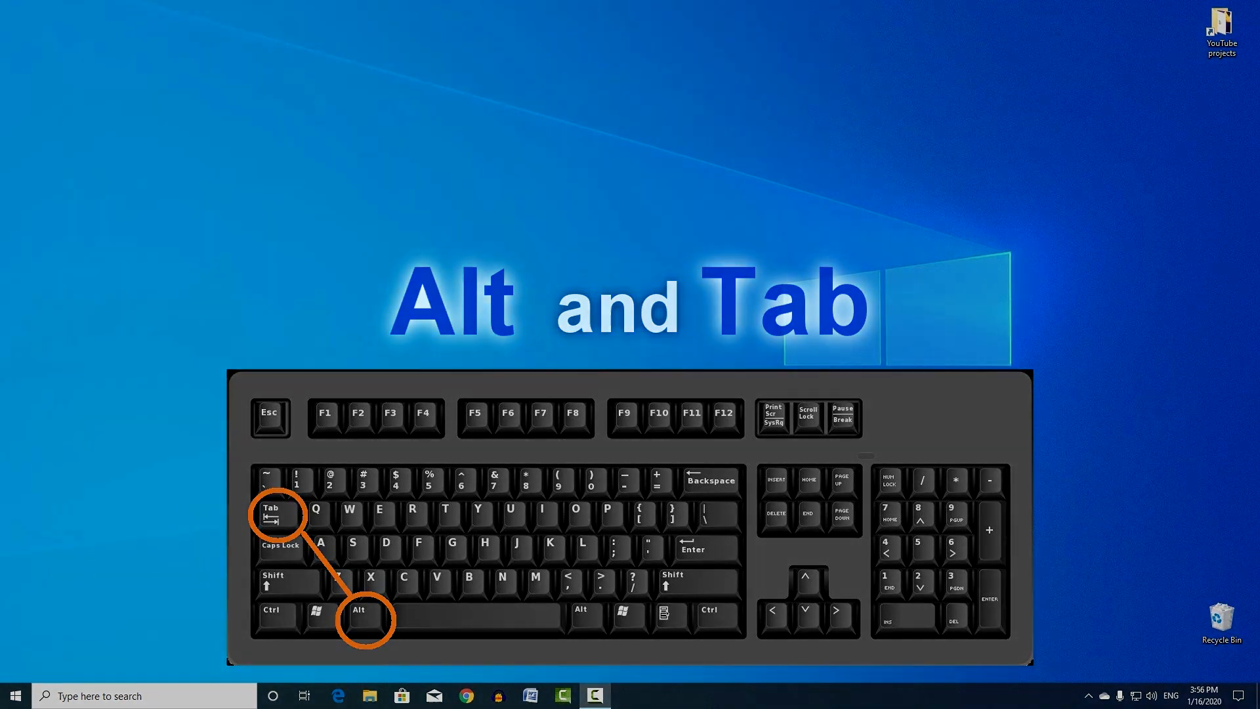
- Cycle through open windows with Alt+Tab and land on the Foto folder
{"action": "key", "text": "alt+tab"}
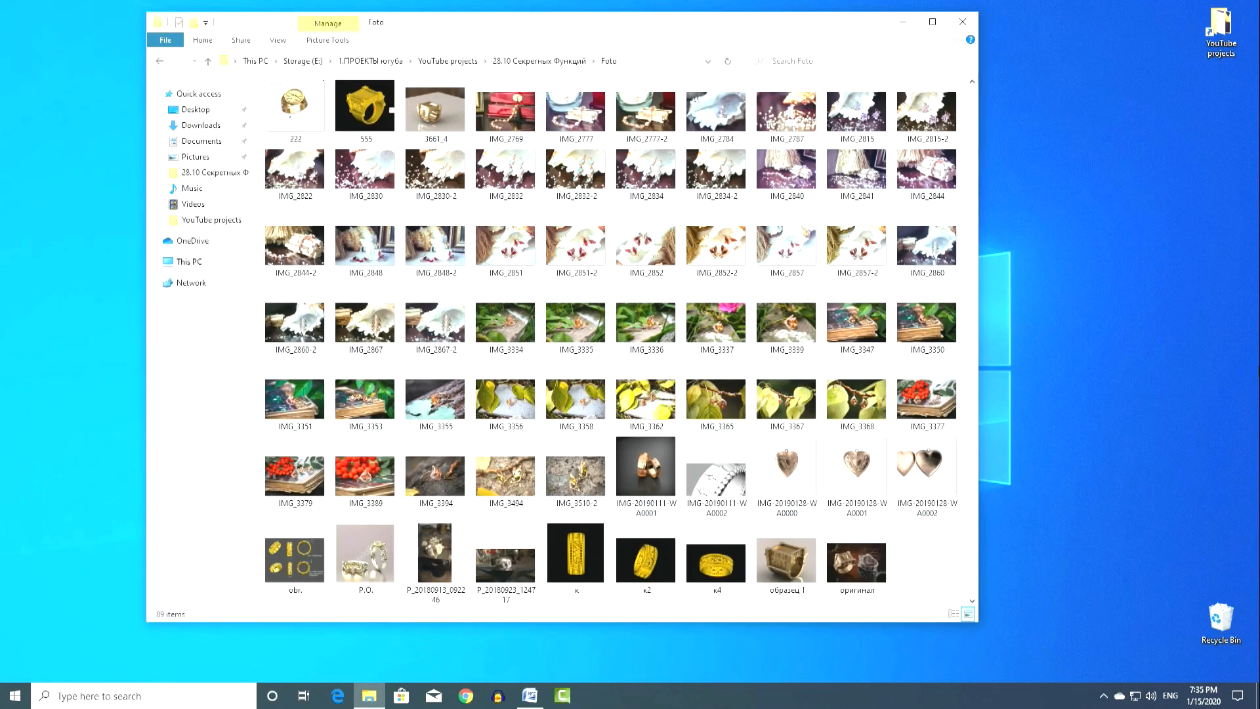
{"action": "left_click", "coordinate": [530, 694]}
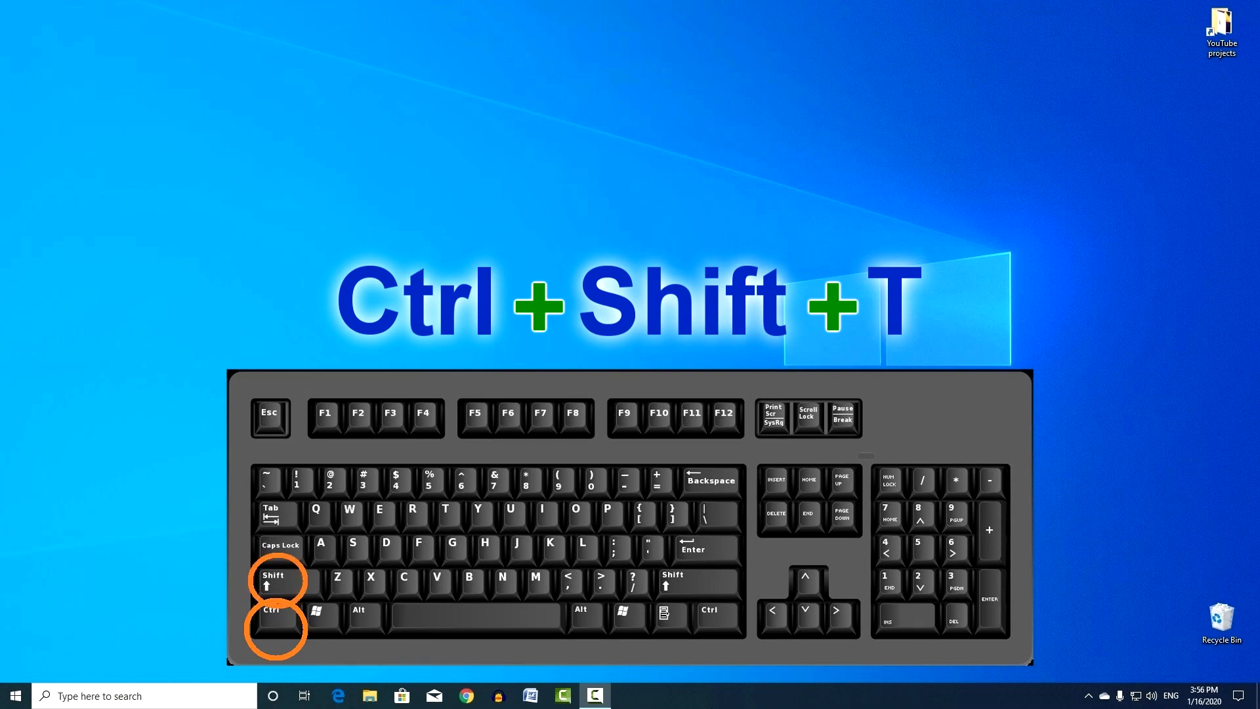
- Restore the last closed Chrome tab, bringing back the YouTube video page
{"action": "key", "text": "Ctrl+Shift+T"}
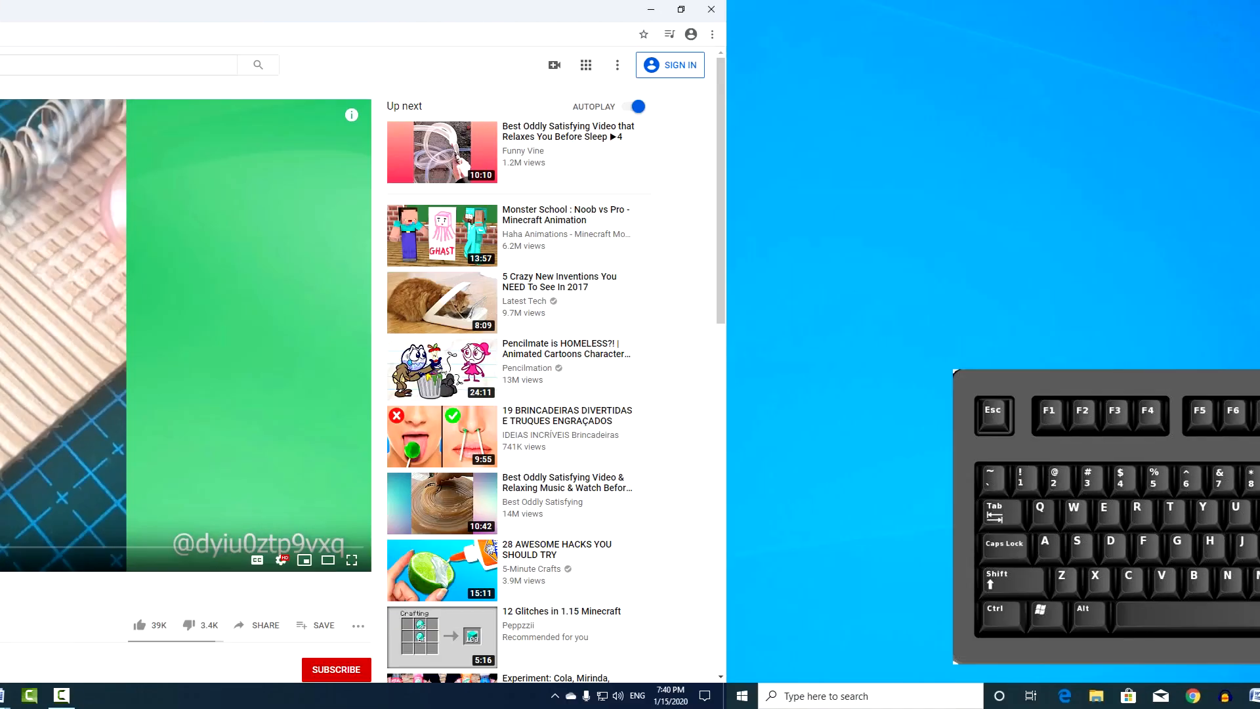
{"action": "left_click", "coordinate": [710, 10]}
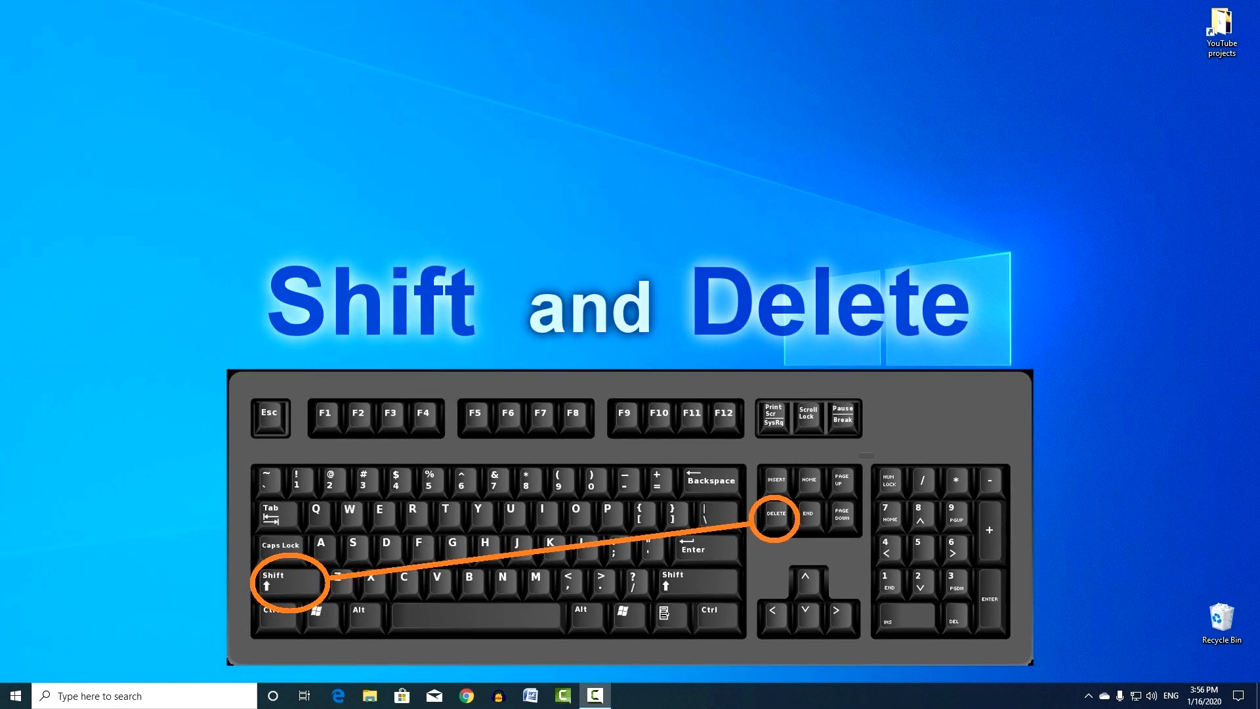
- Permanently delete picture 222 with Shift+Delete and verify the Recycle Bin is empty
{"action": "key", "text": "Shift+Delete"}
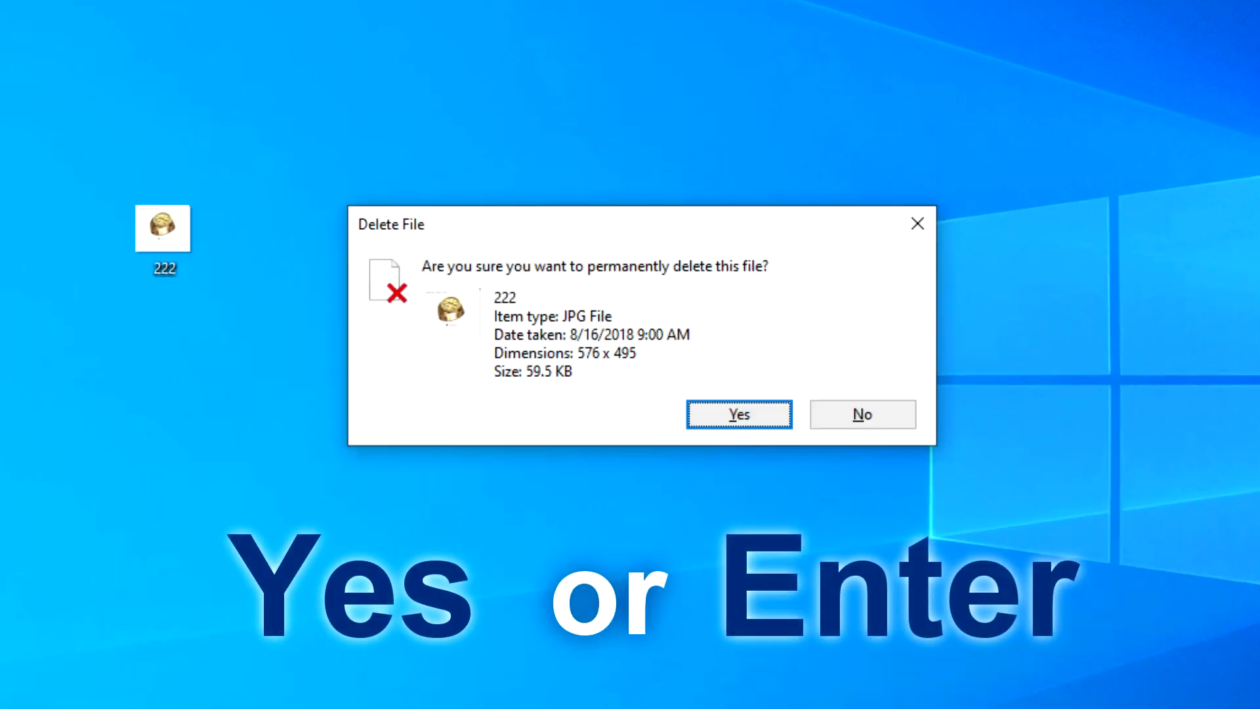
{"action": "left_click", "coordinate": [739, 413]}
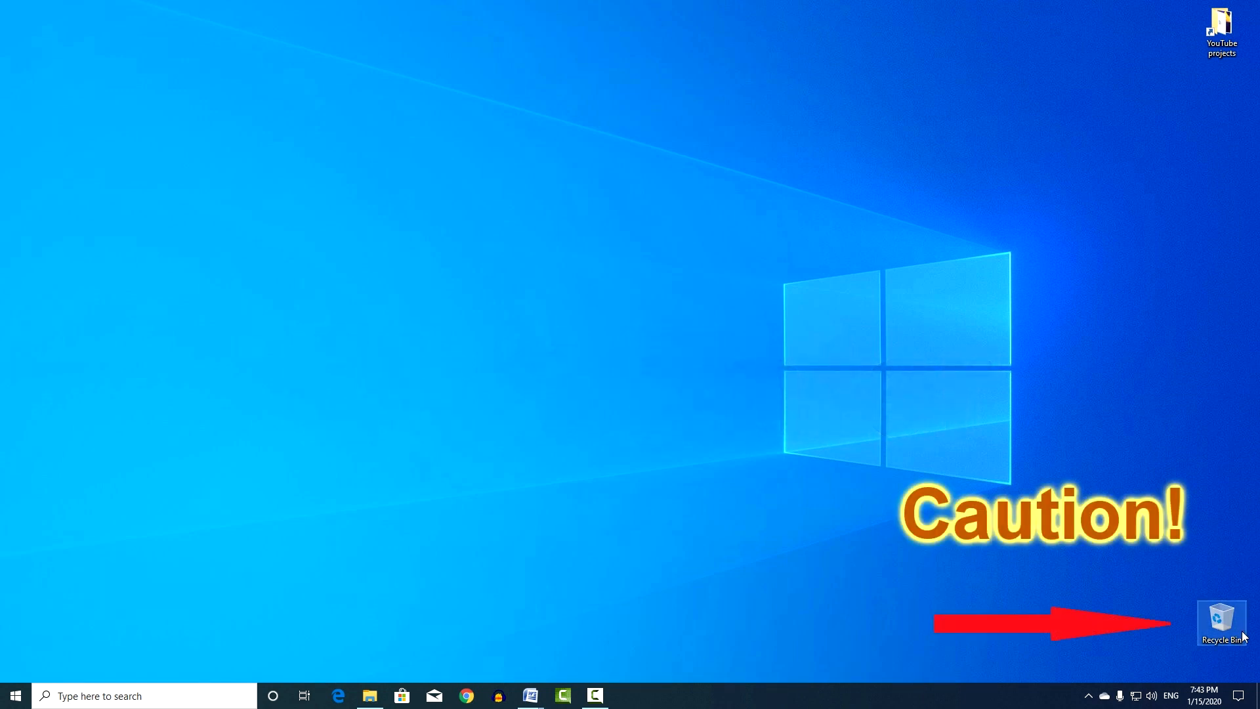
{"action": "double_click", "coordinate": [1221, 620]}
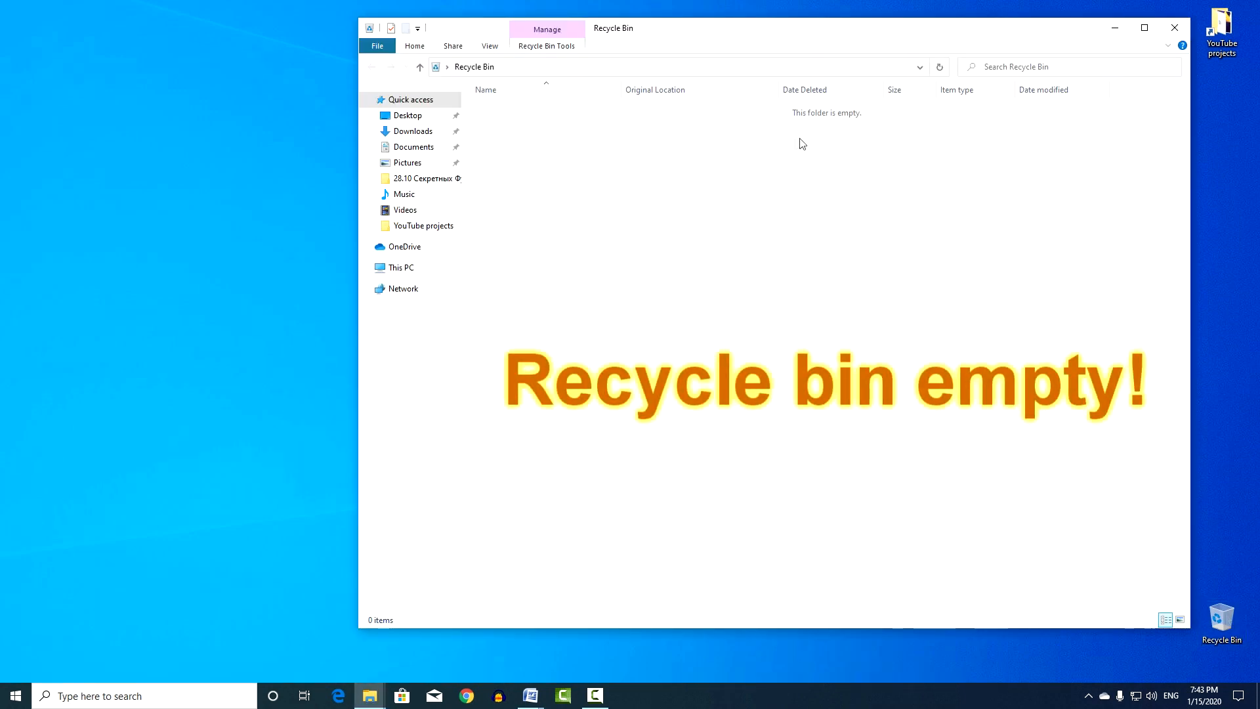
{"action": "mouse_move", "coordinate": [1092, 41]}
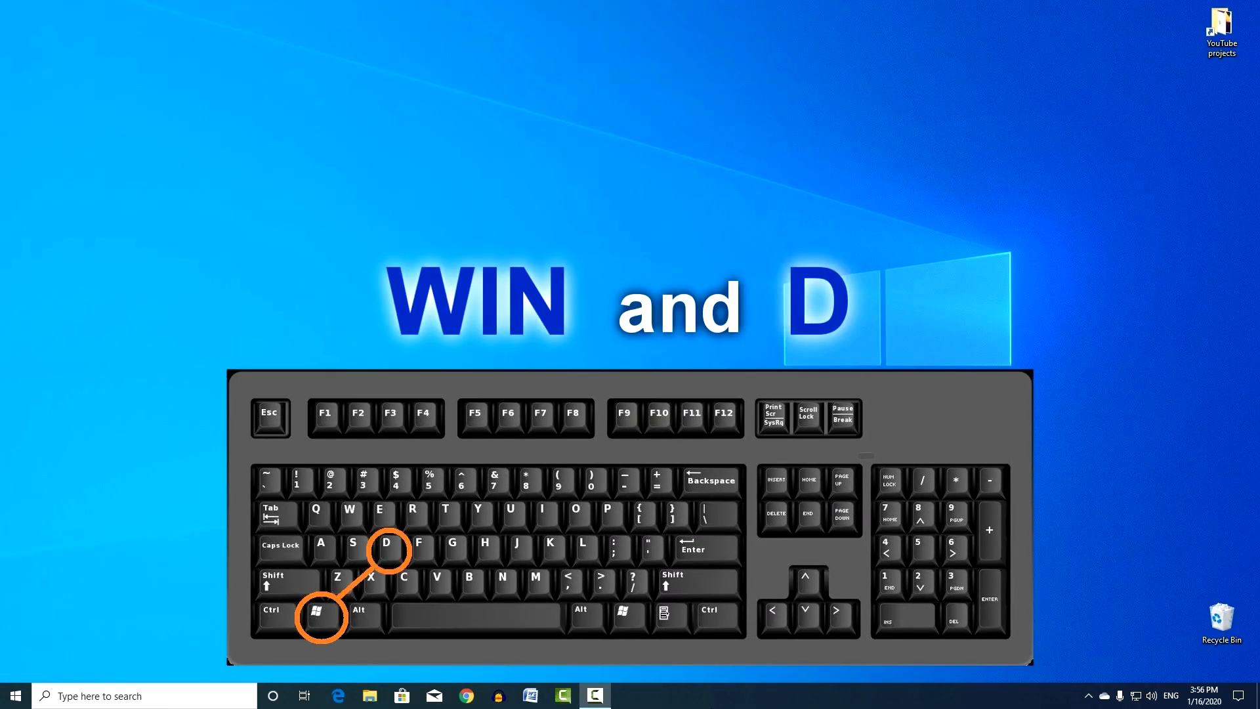
- Hide all windows with Win+D, restore them, and leave the Foto 2 folder open
{"action": "key", "text": "Win+D"}
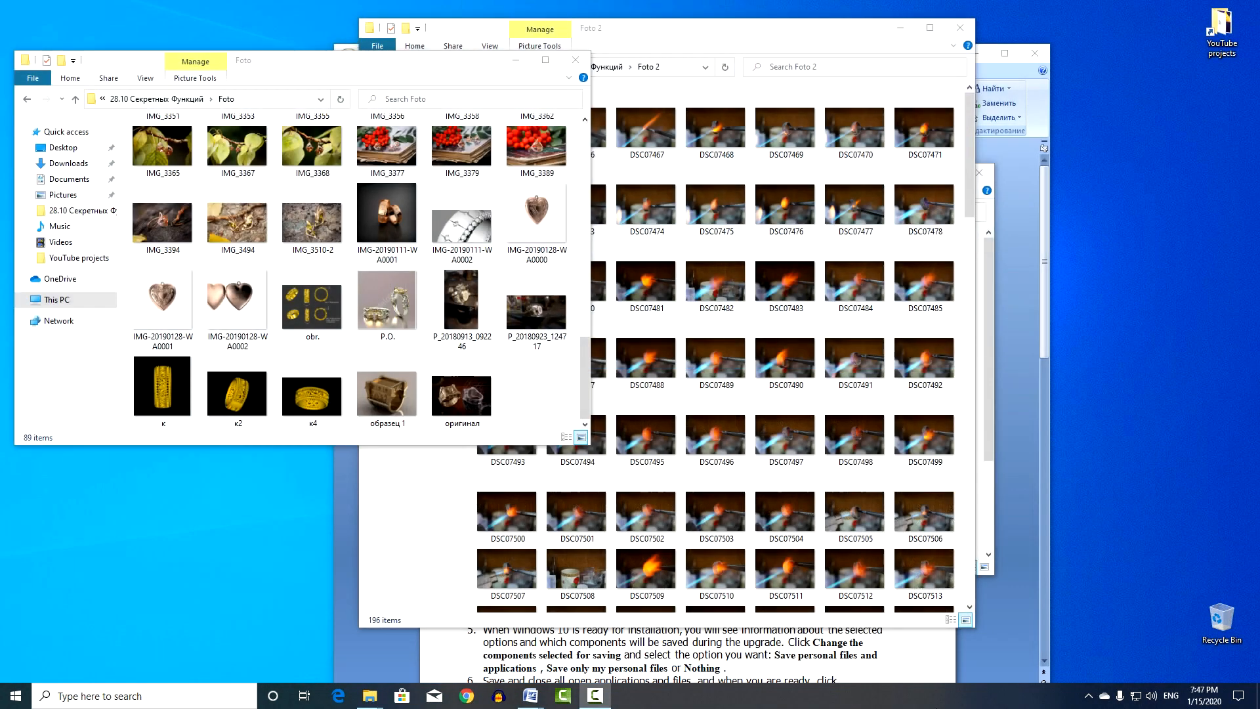
{"action": "key", "text": "win+d"}
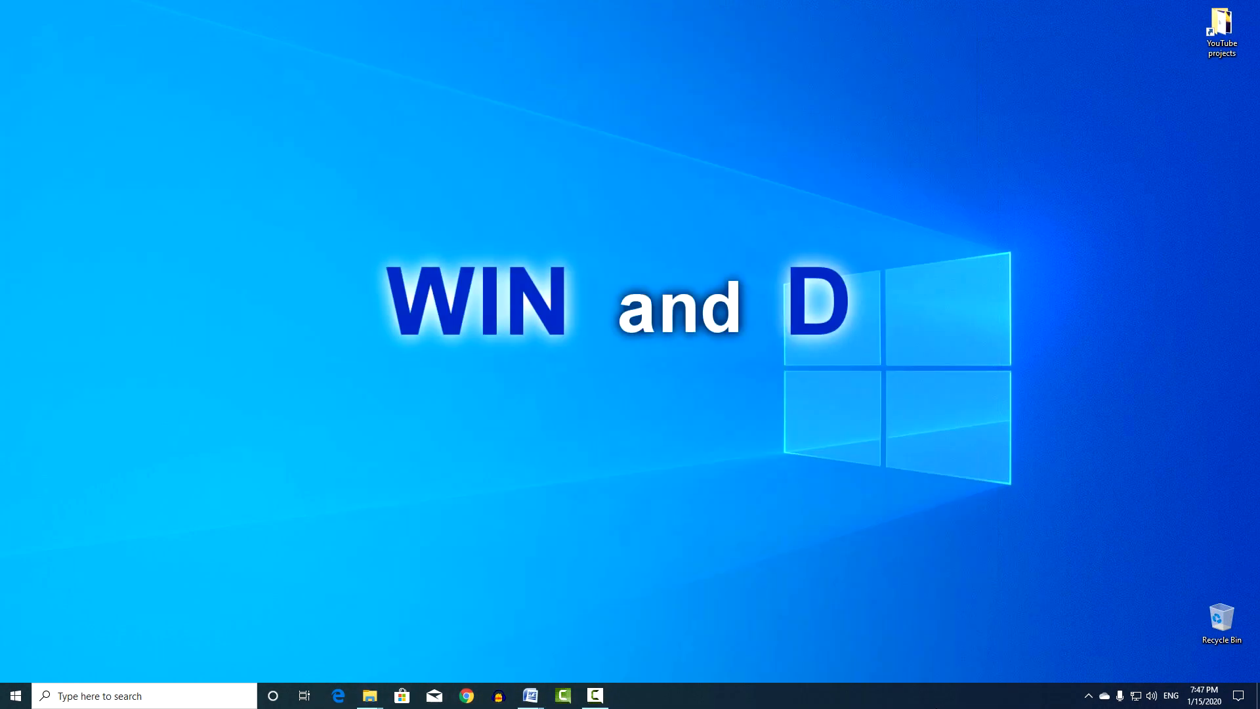
{"action": "key", "text": "win+d"}
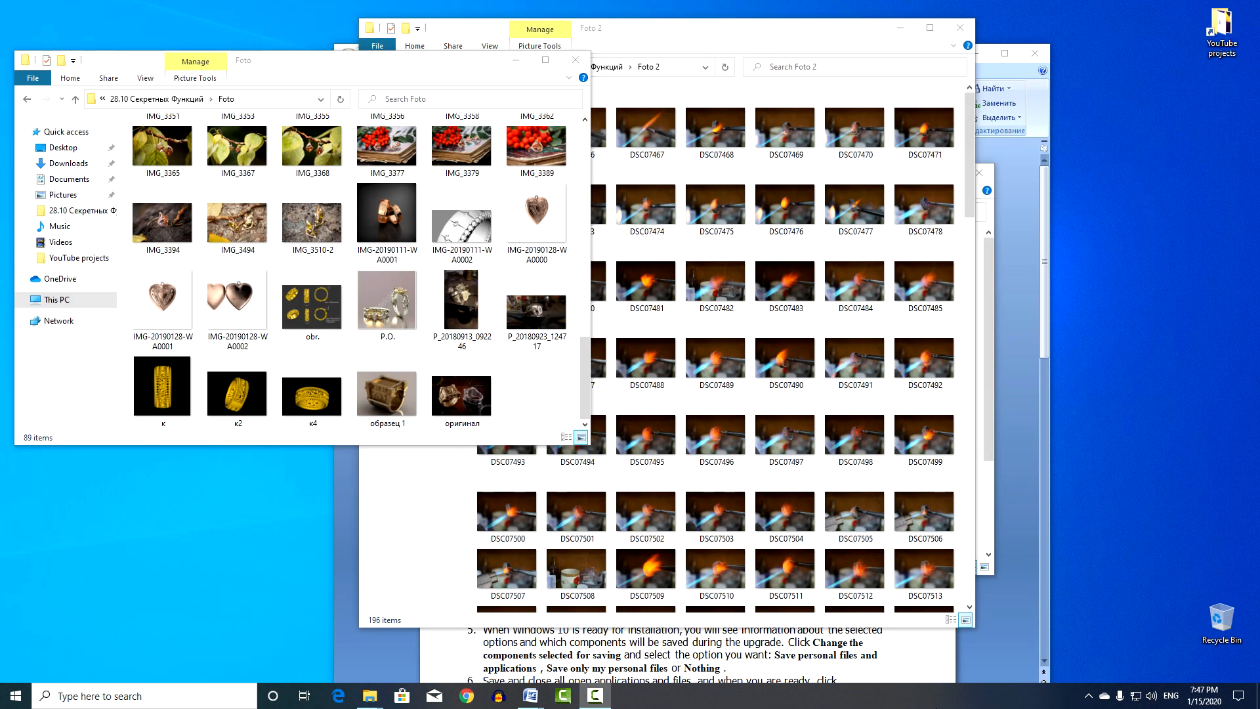
{"action": "mouse_move", "coordinate": [1131, 487]}
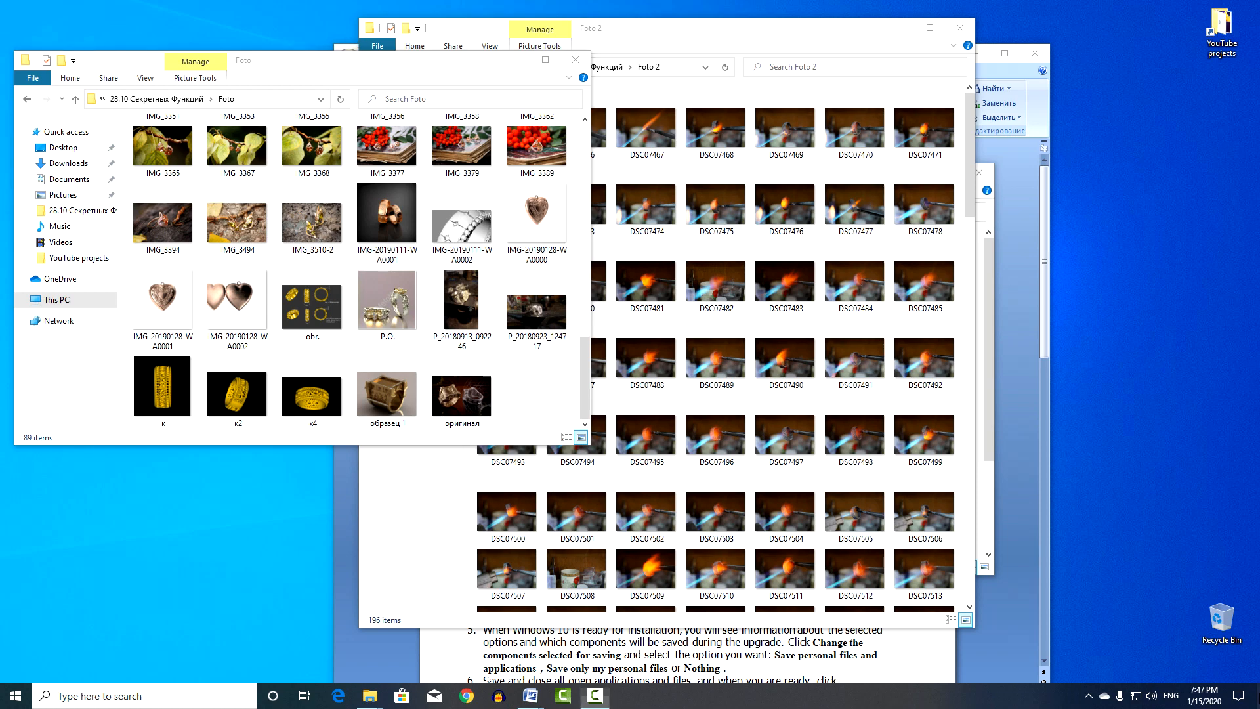
{"action": "left_click", "coordinate": [1258, 693]}
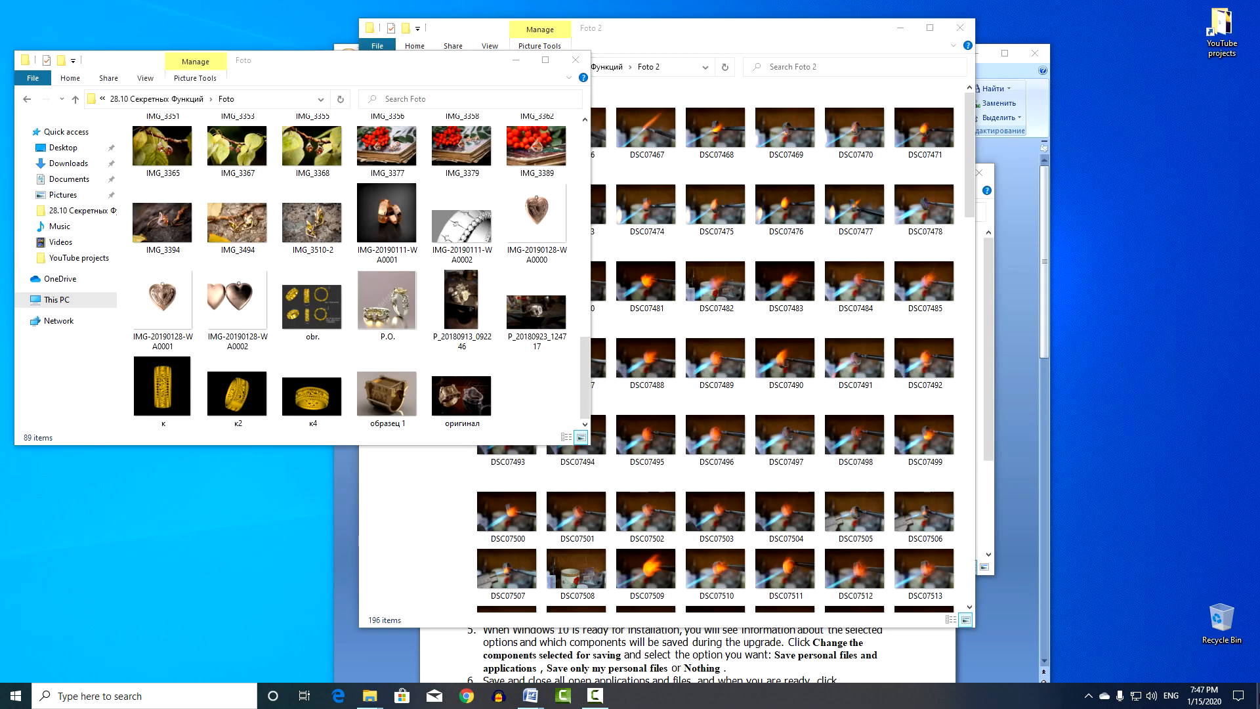
{"action": "mouse_move", "coordinate": [349, 66]}
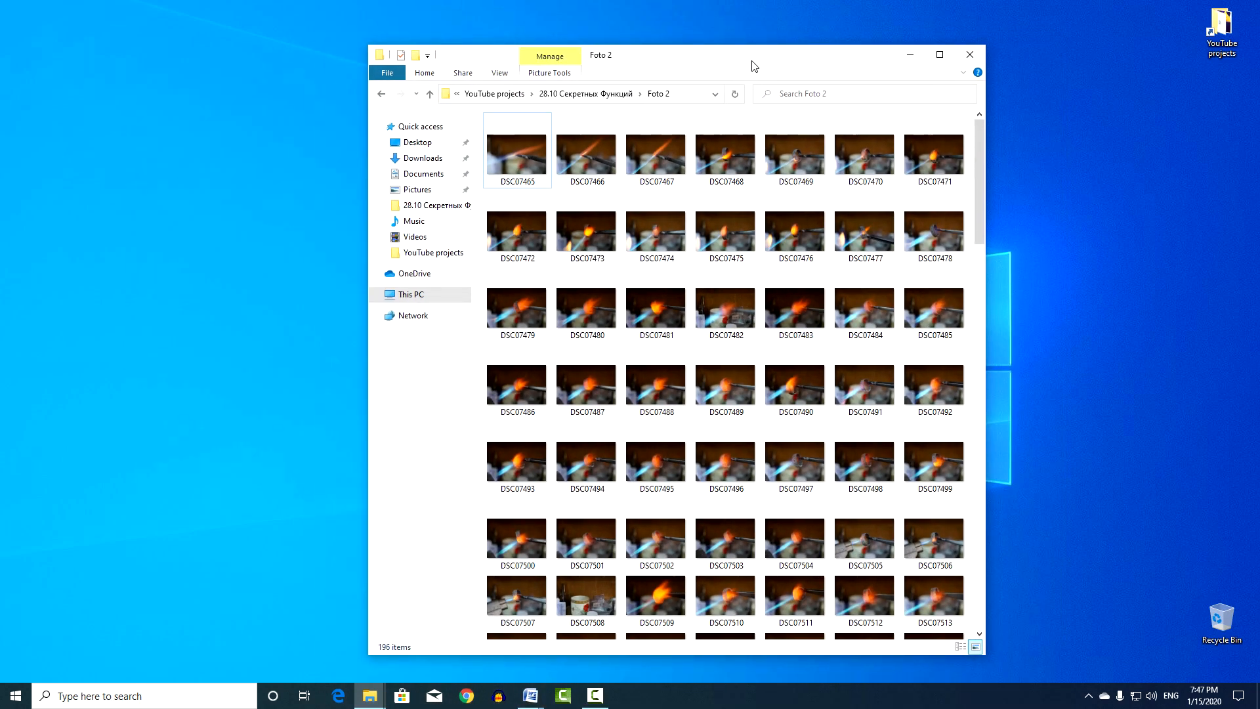
{"action": "left_click", "coordinate": [969, 55]}
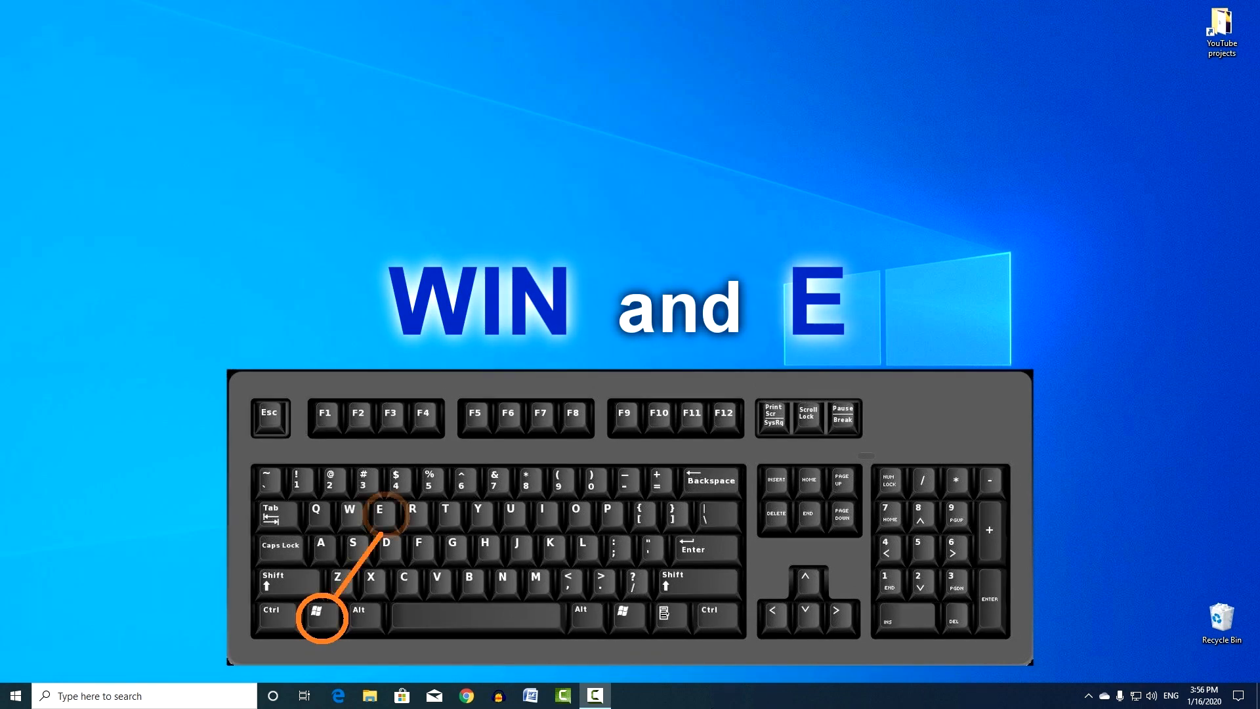
- Open a new File Explorer window at Quick access with Win+E
{"action": "key", "text": "Win+E"}
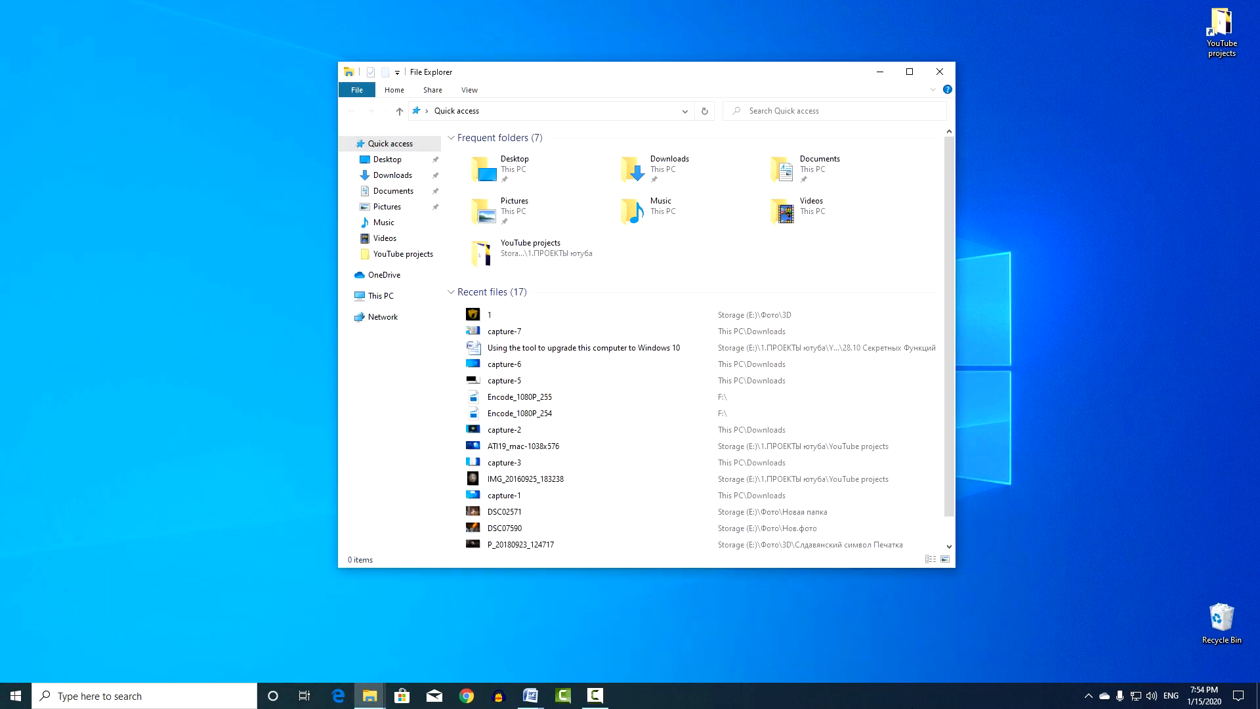
{"action": "left_click", "coordinate": [504, 462]}
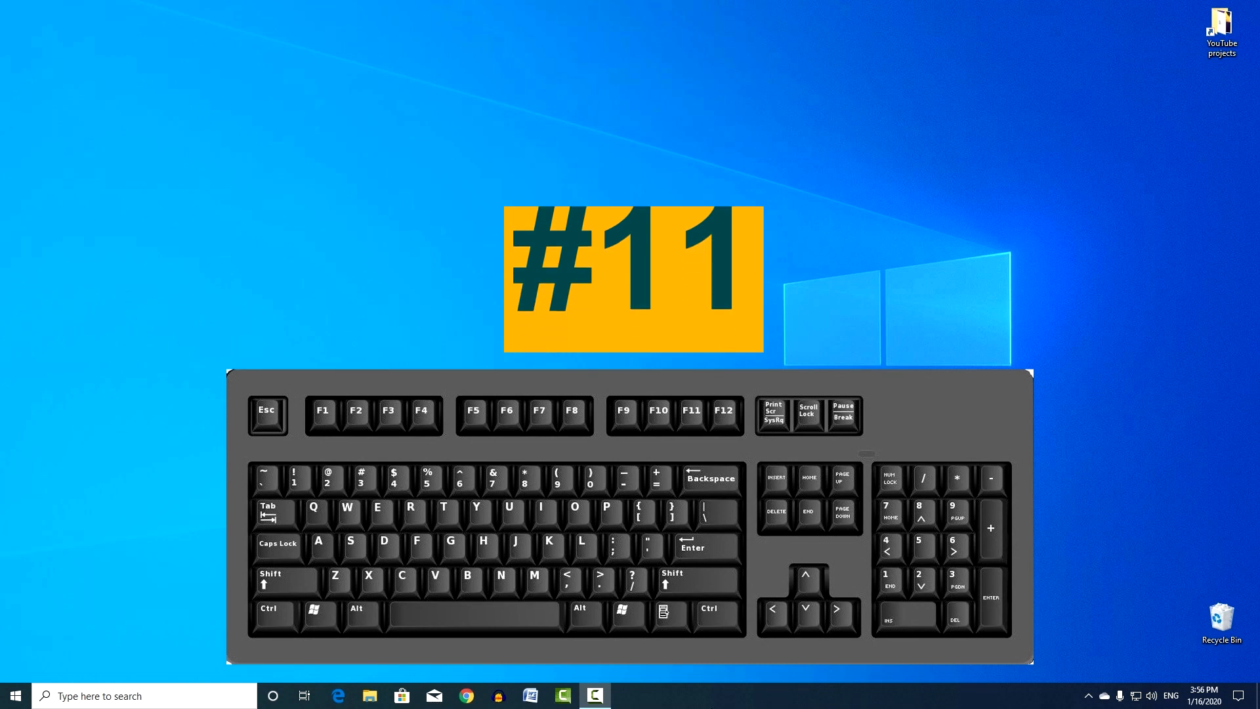
- Snap File Explorer to the left half and Camtasia Studio to the right half
{"action": "left_click", "coordinate": [370, 696]}
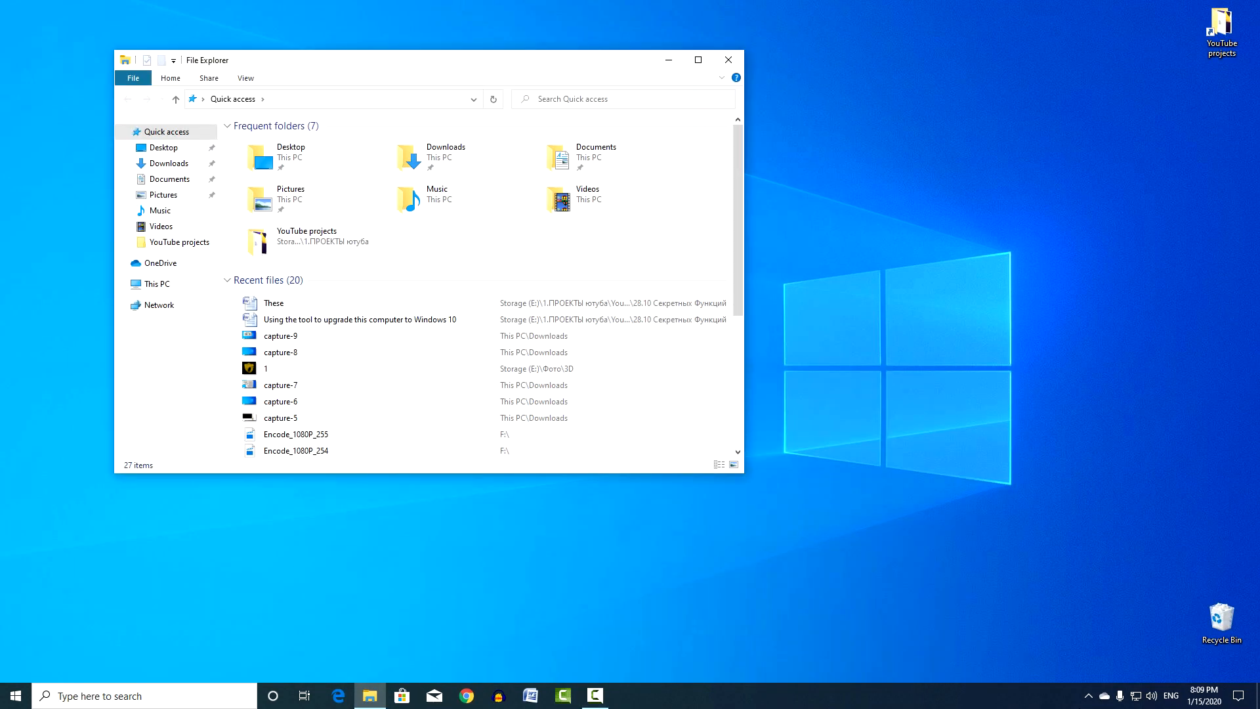
{"action": "key", "text": "Win+Left"}
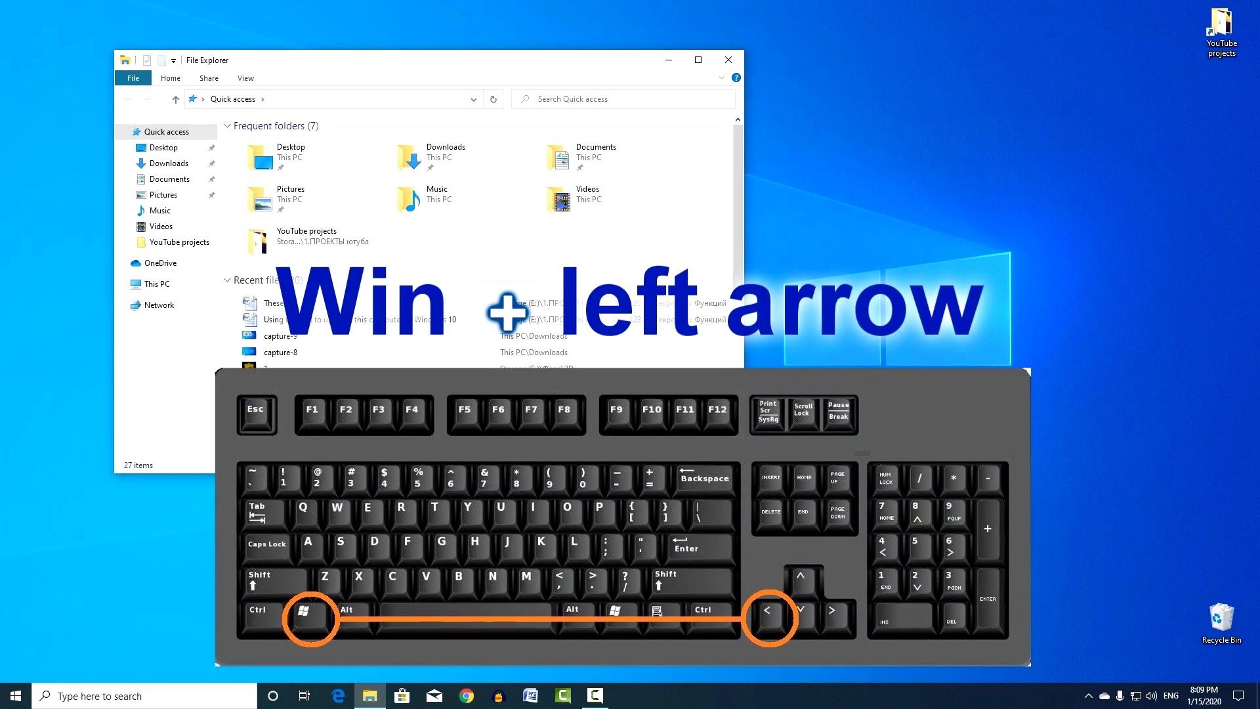
{"action": "key", "text": "Win+Left"}
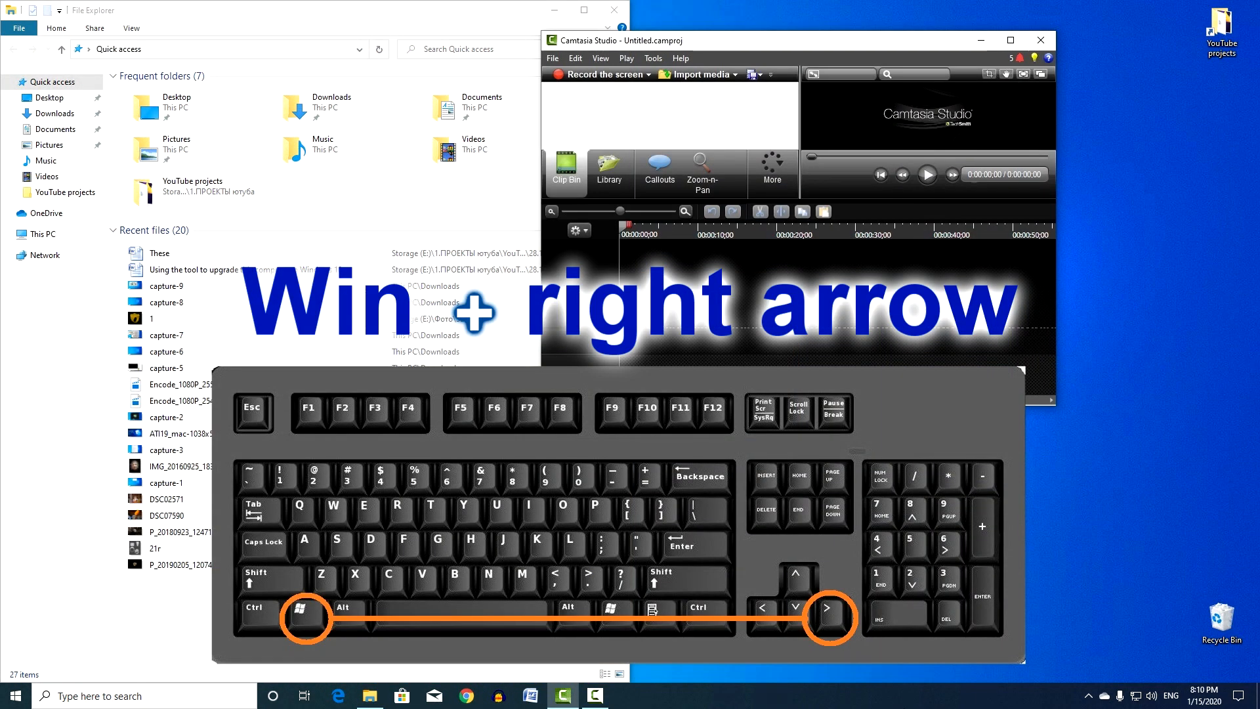
{"action": "key", "text": "Win+Right"}
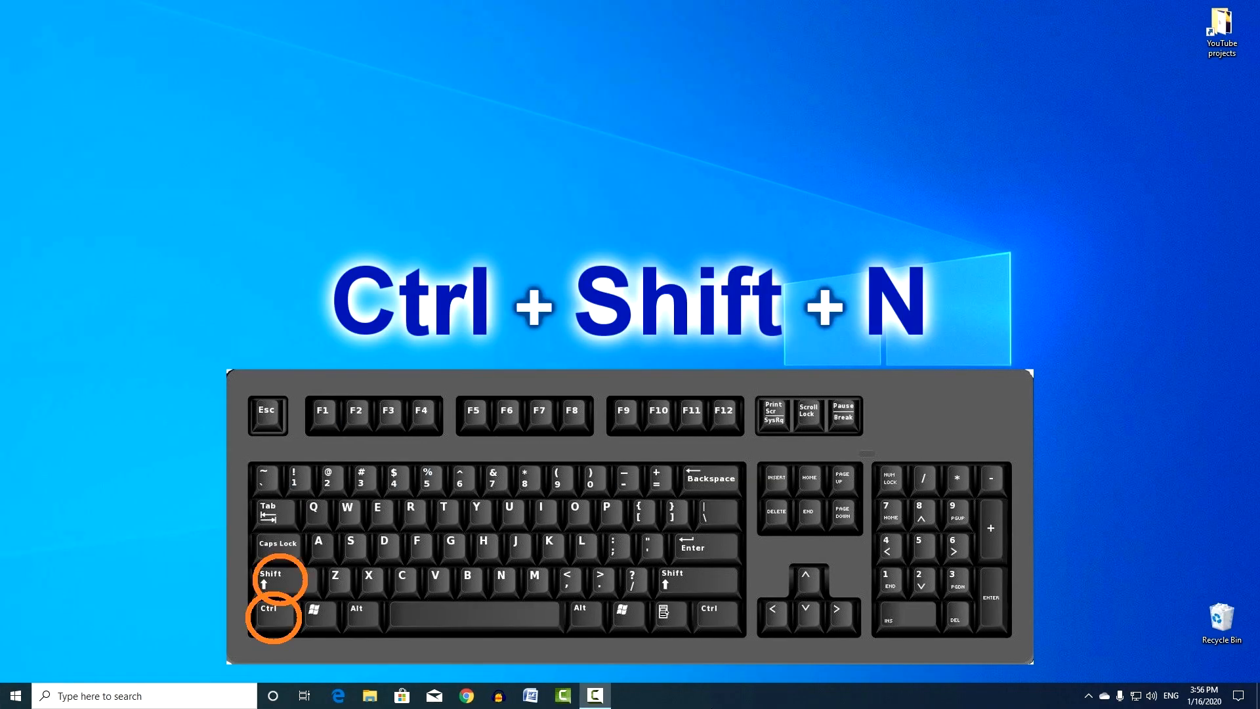
- Bring up the Control Panel System page with Win+Pause
{"action": "key", "text": "Ctrl+Shift+N"}
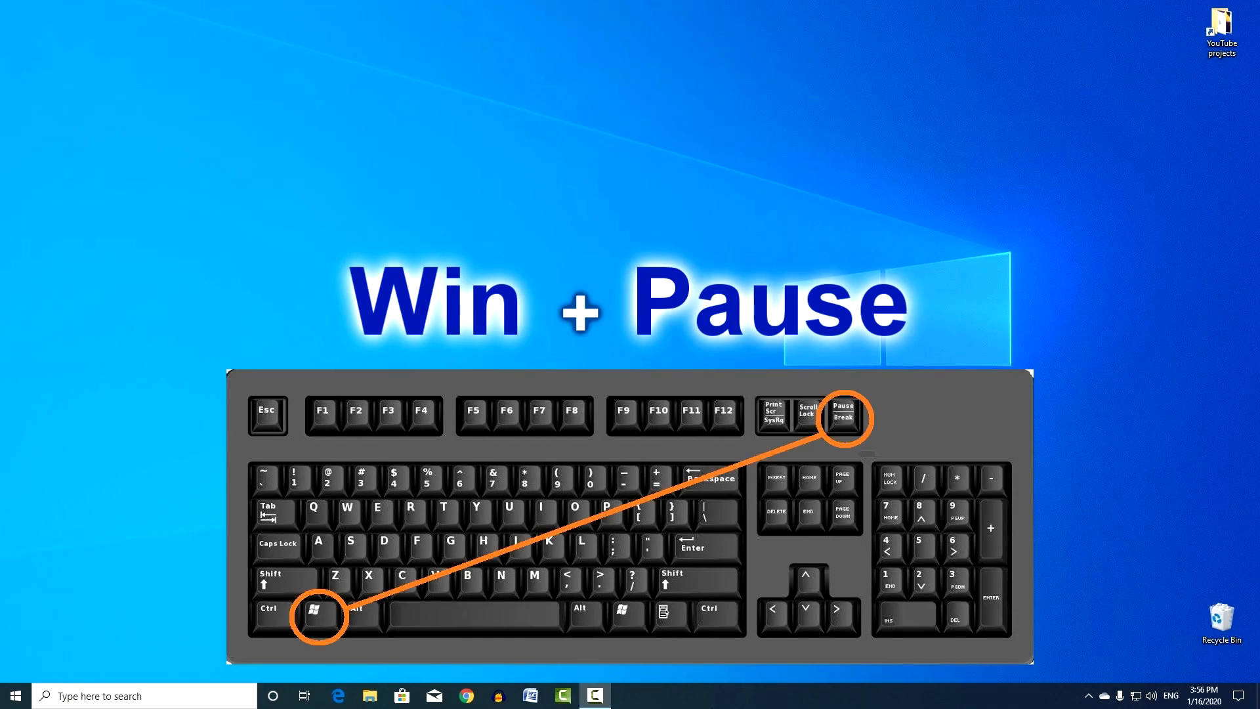
{"action": "key", "text": "Win+Pause"}
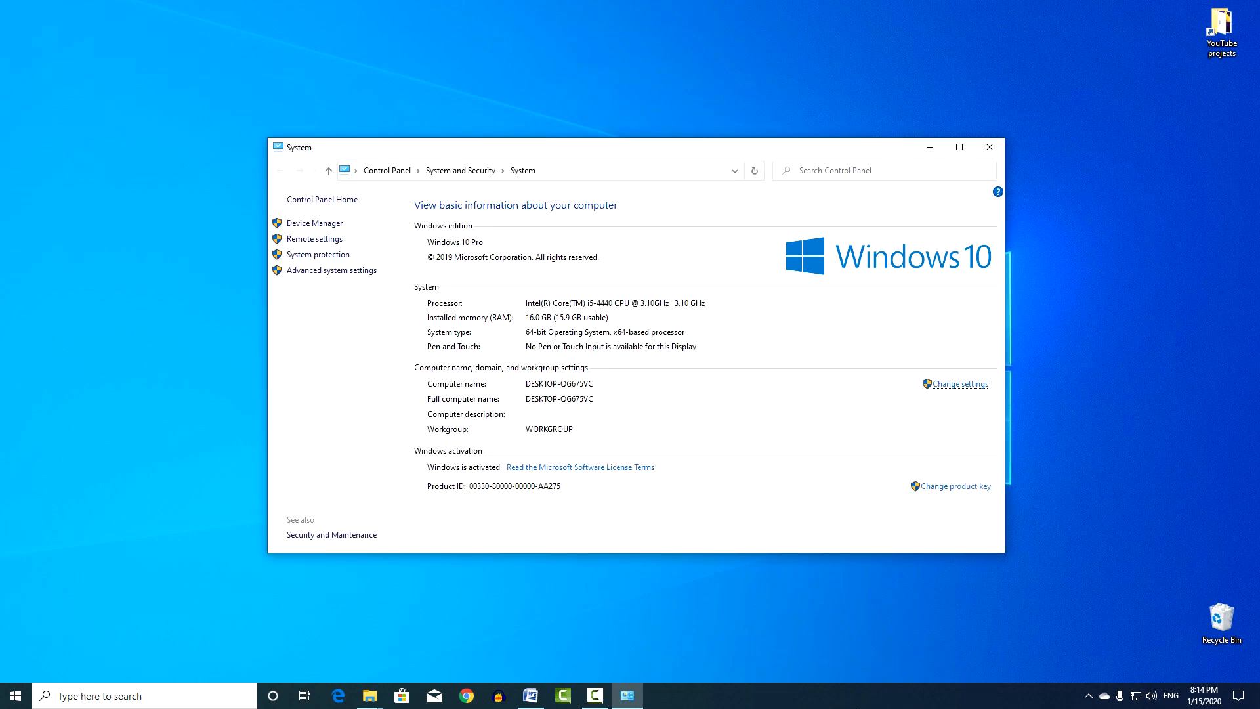
{"action": "mouse_move", "coordinate": [914, 294]}
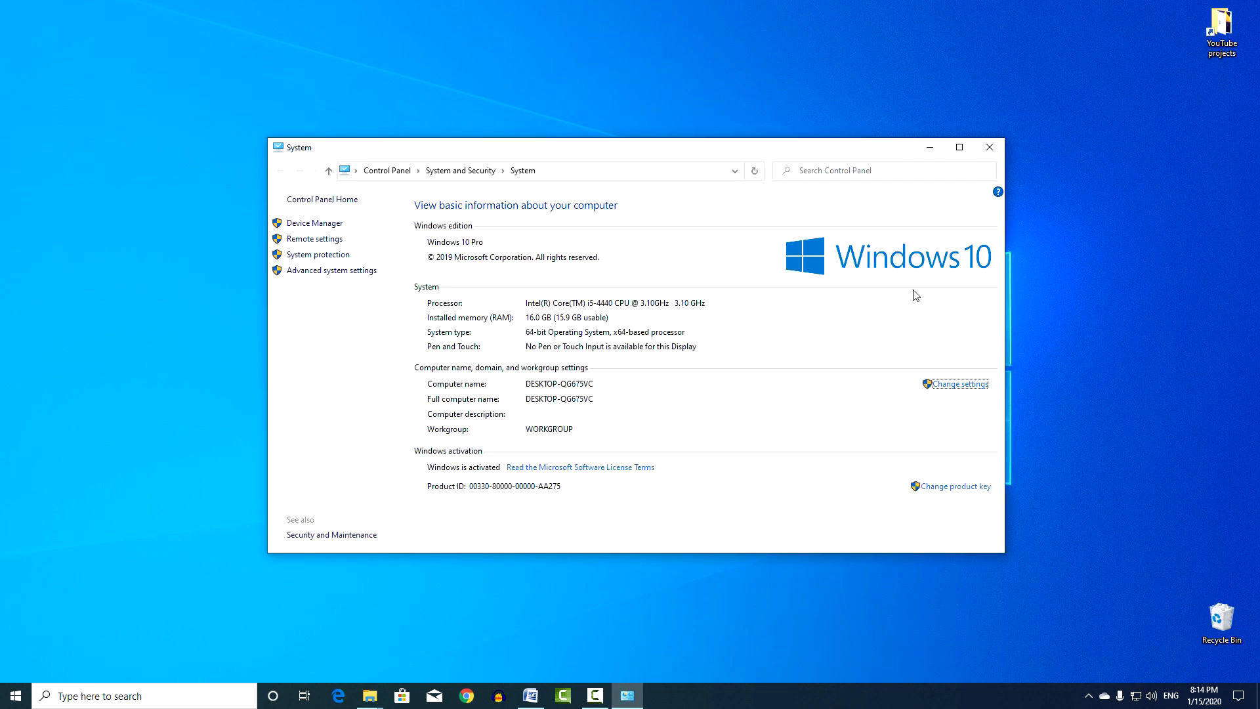
{"action": "mouse_move", "coordinate": [572, 332]}
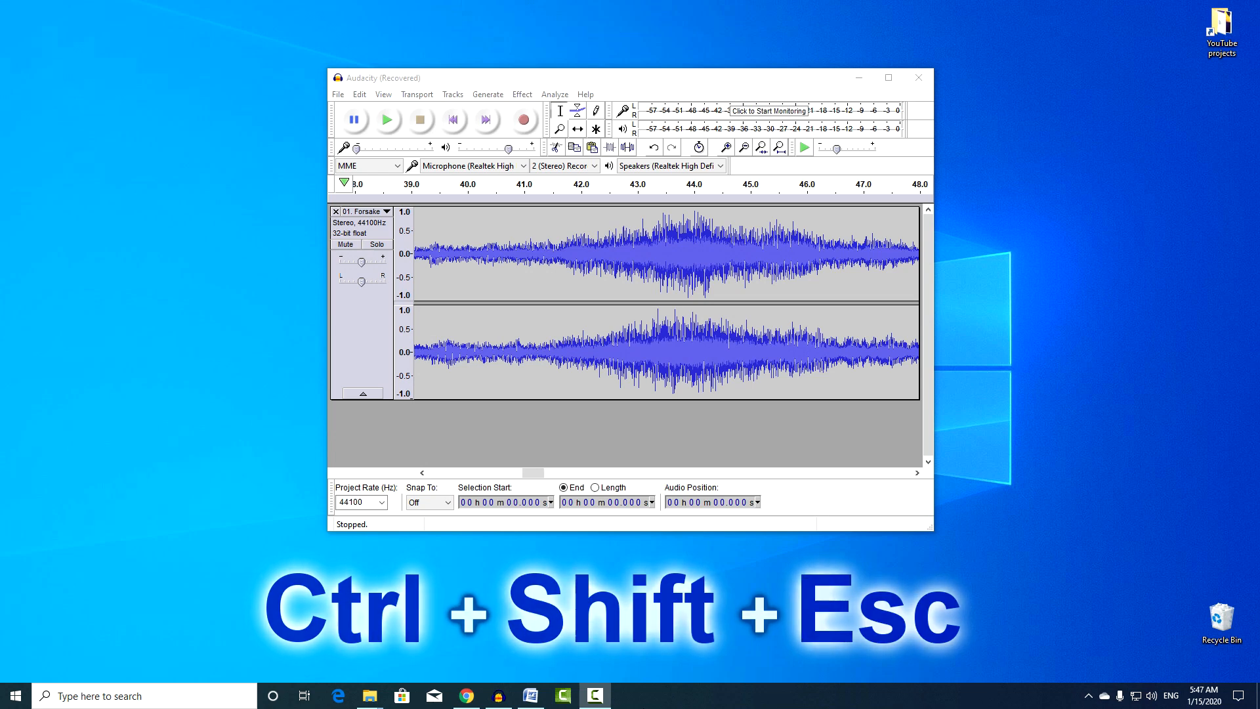
- End the Audacity task in Task Manager, then close Task Manager
{"action": "key", "text": "Ctrl+Shift+Esc"}
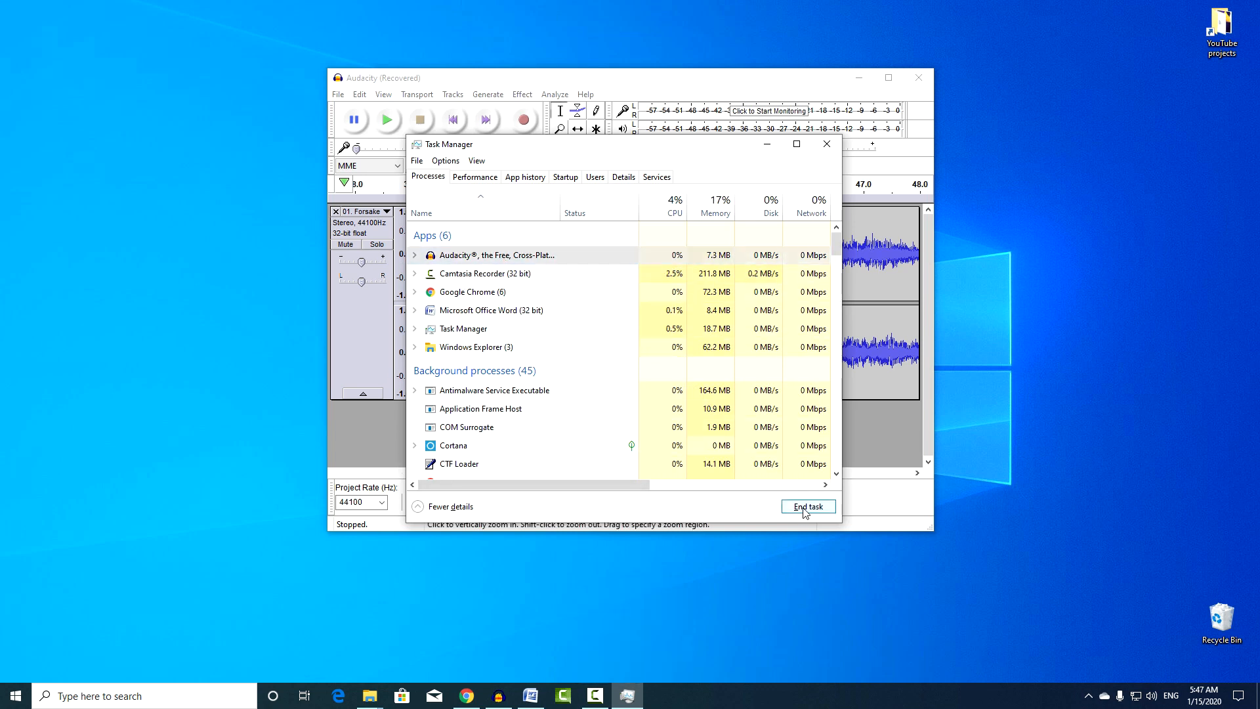
{"action": "left_click", "coordinate": [808, 507]}
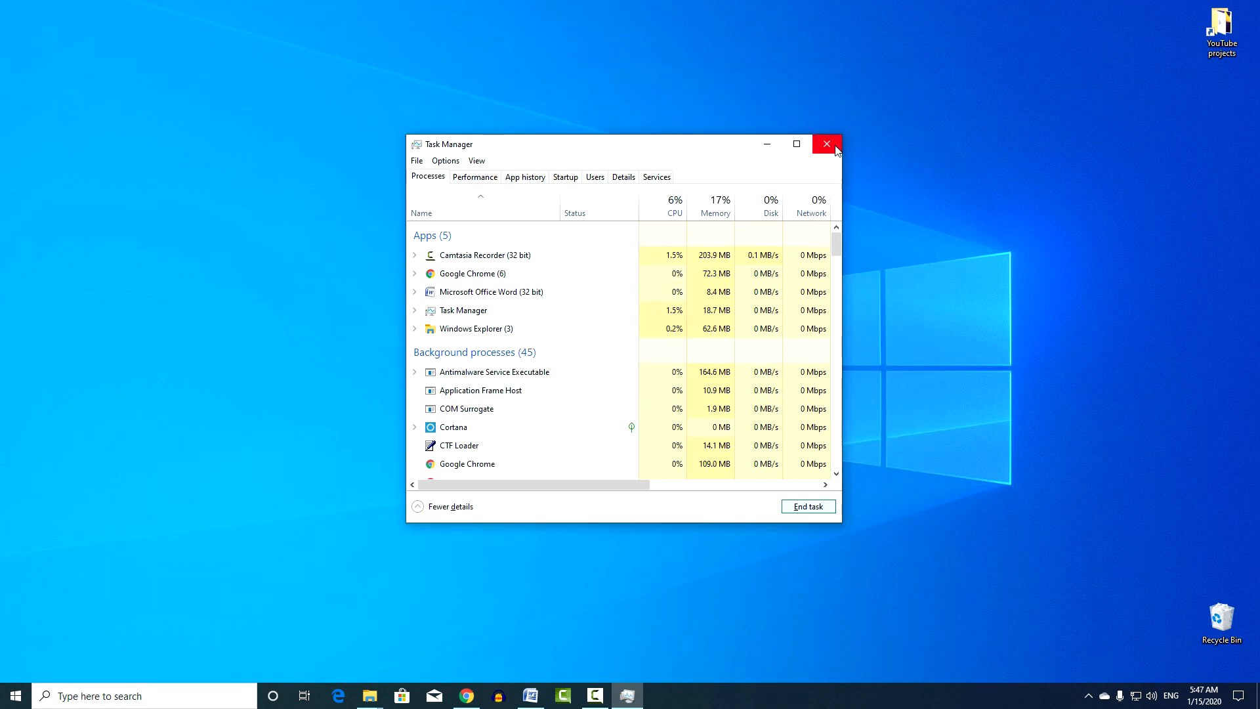
{"action": "left_click", "coordinate": [827, 145]}
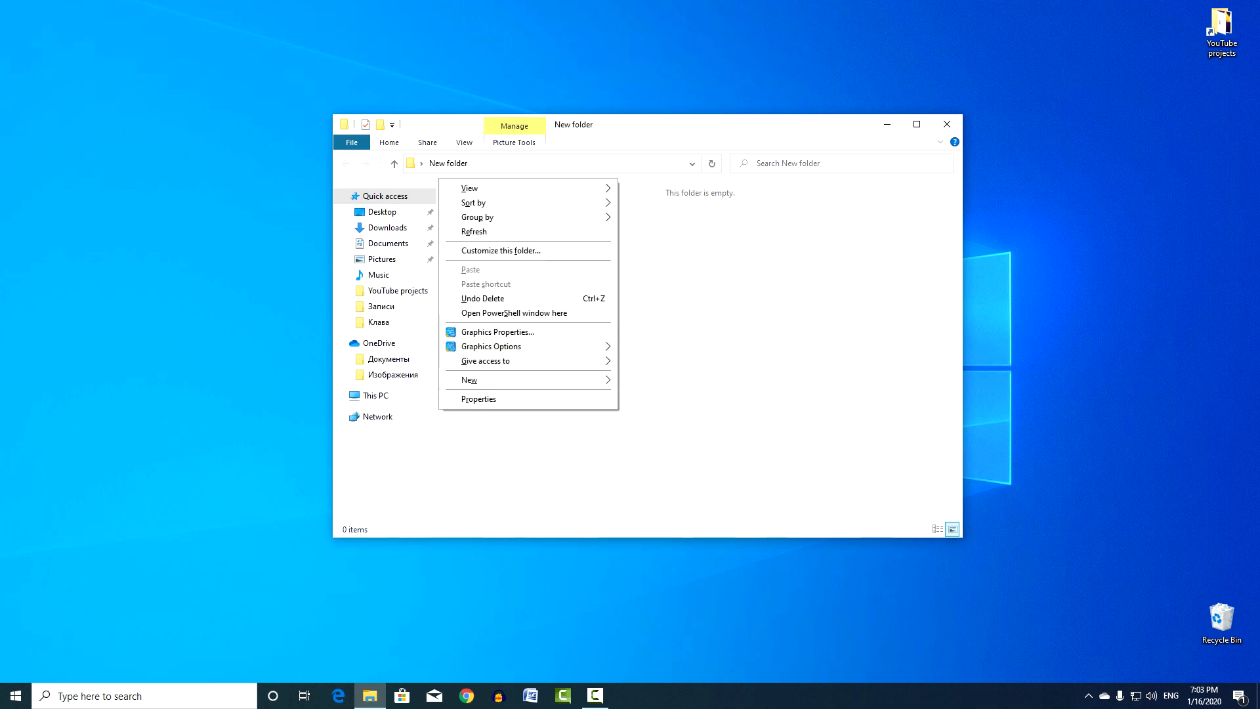
- Show the New submenu of item types inside the empty New folder
{"action": "left_click", "coordinate": [470, 379]}
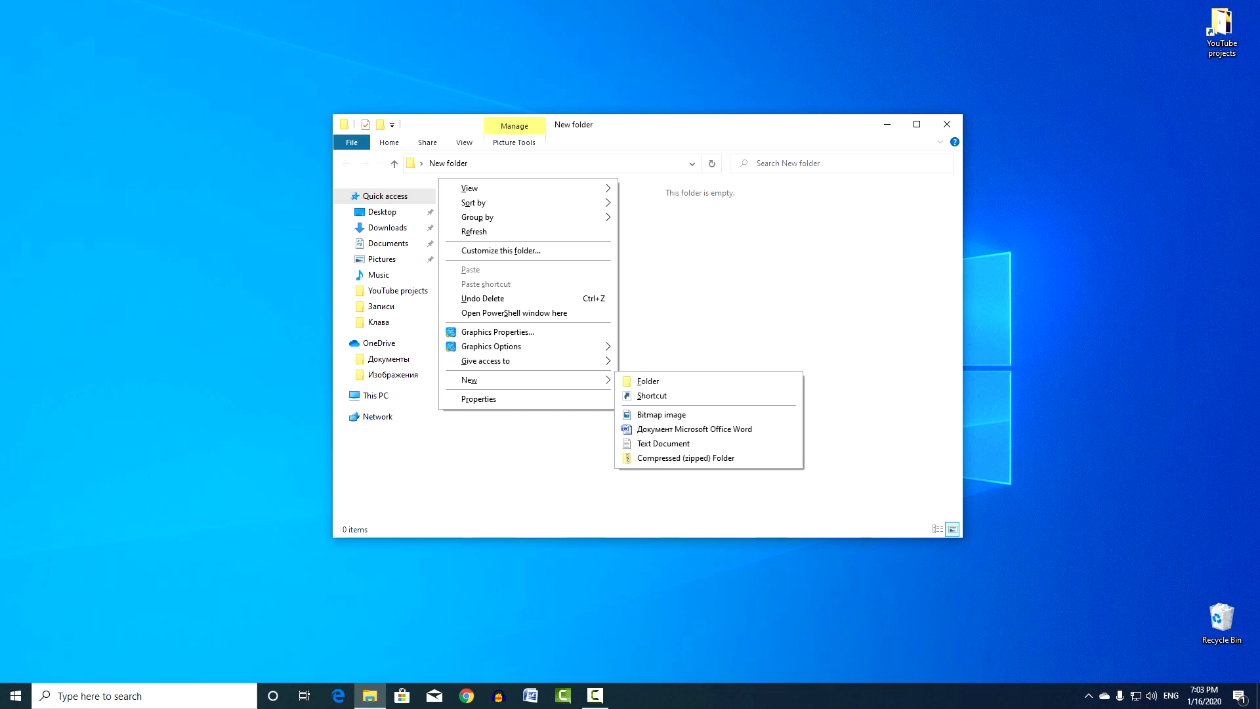
{"action": "left_click", "coordinate": [648, 381]}
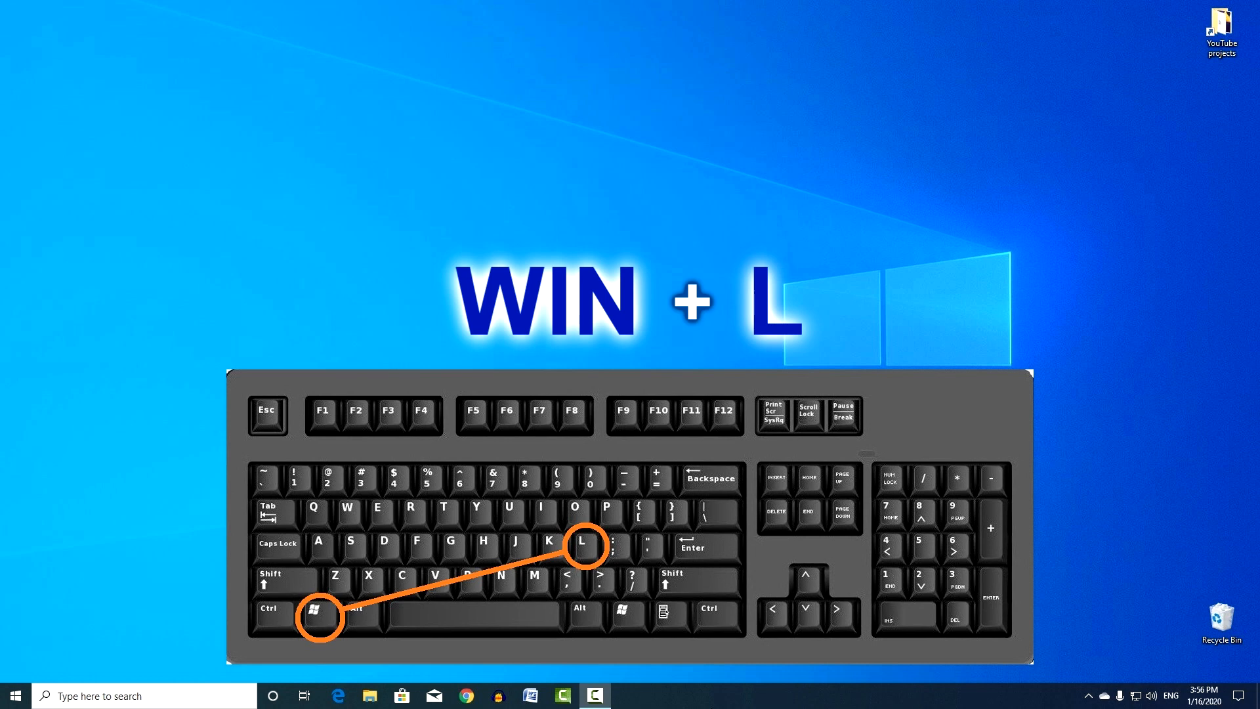
- Lock the computer with Win+L and sign back in with the PIN
{"action": "key", "text": "Win+L"}
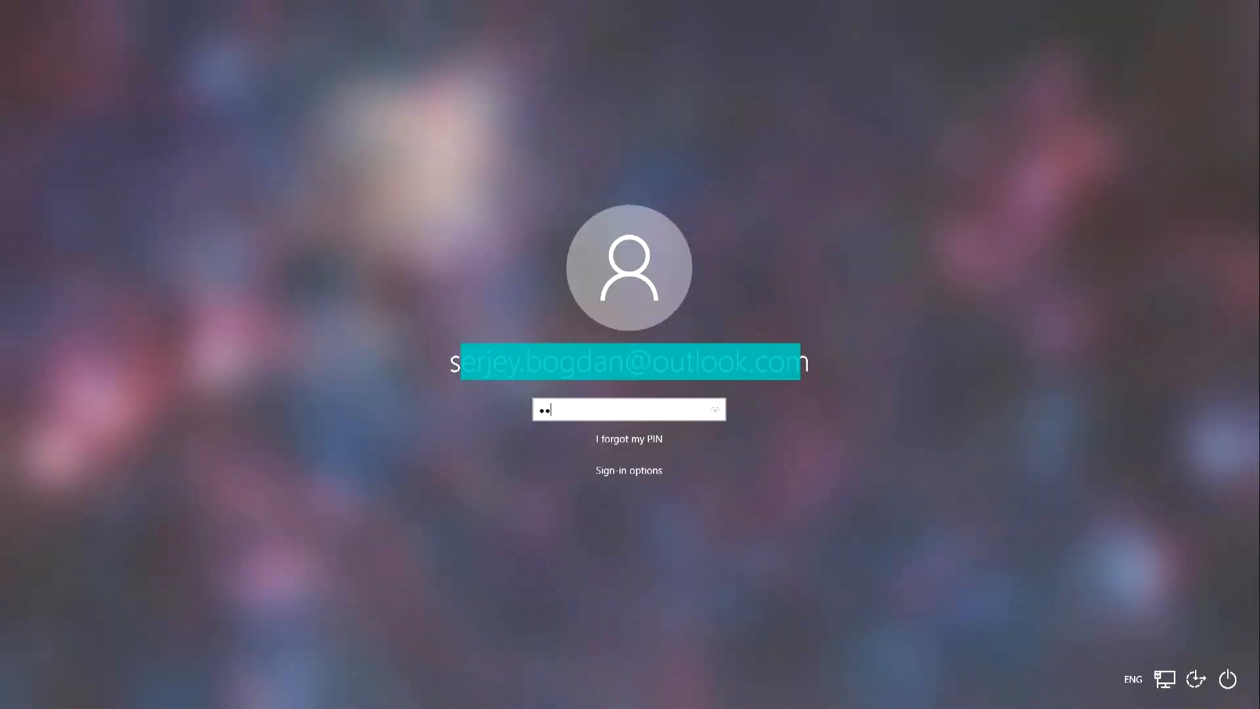
{"action": "key", "text": "Enter"}
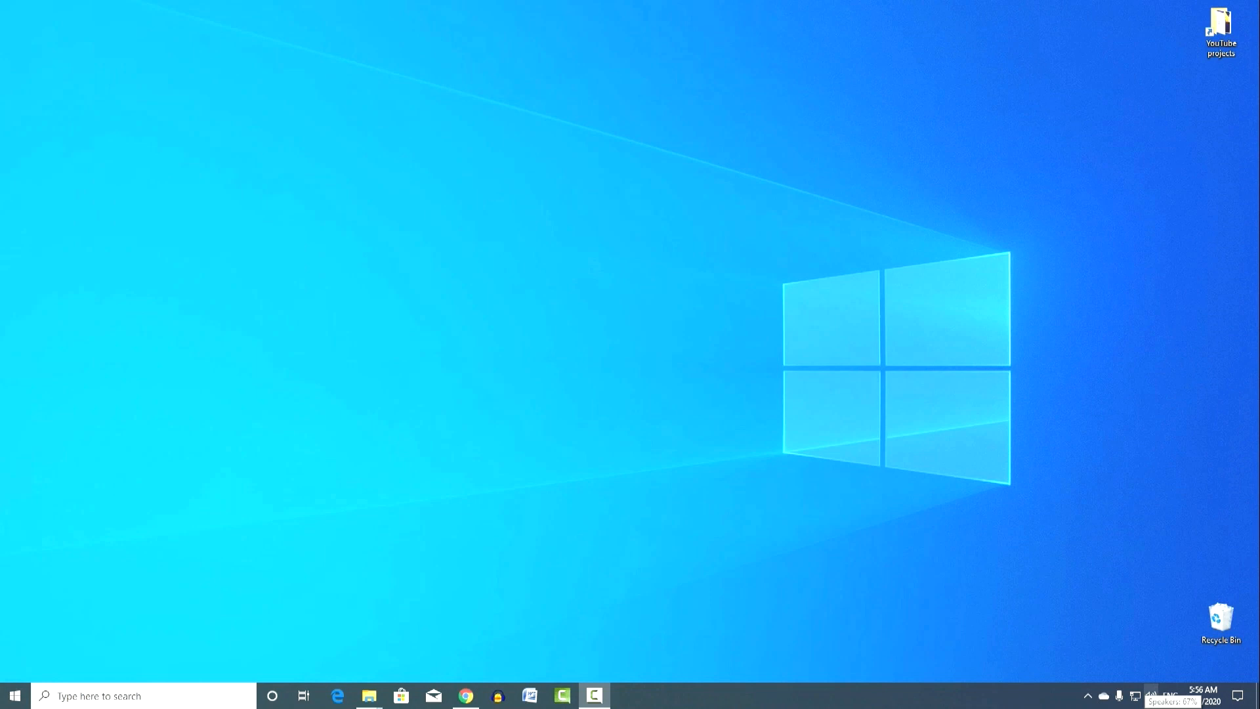